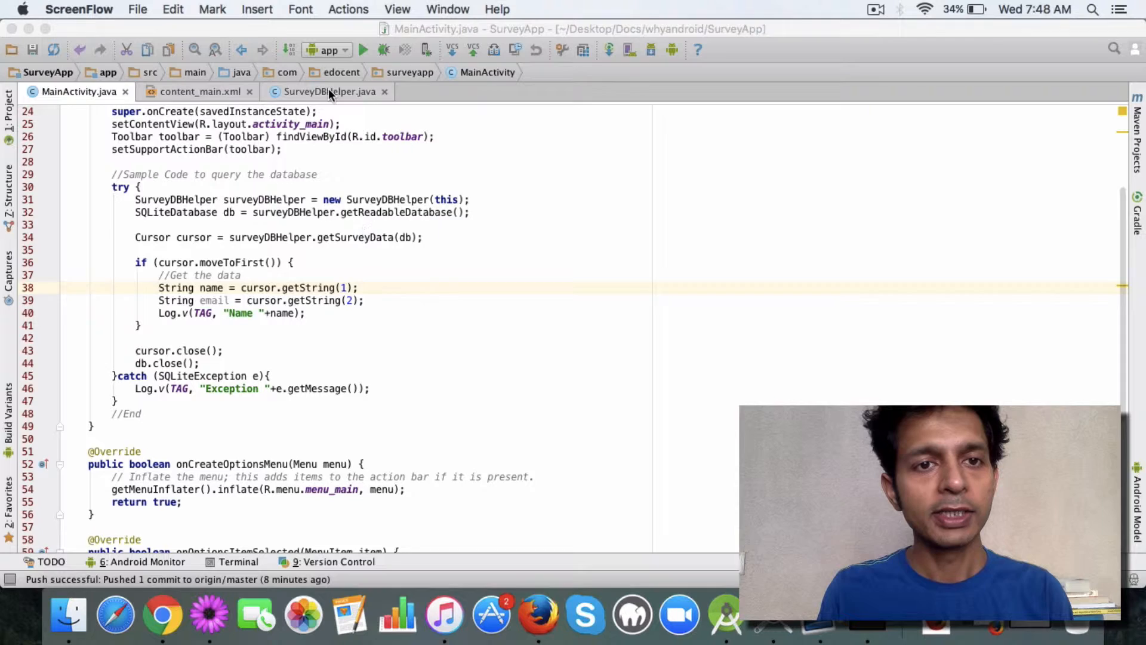
# Show the getSurveyData query method in SurveyDBHelper.java.
pyautogui.click(328, 92)
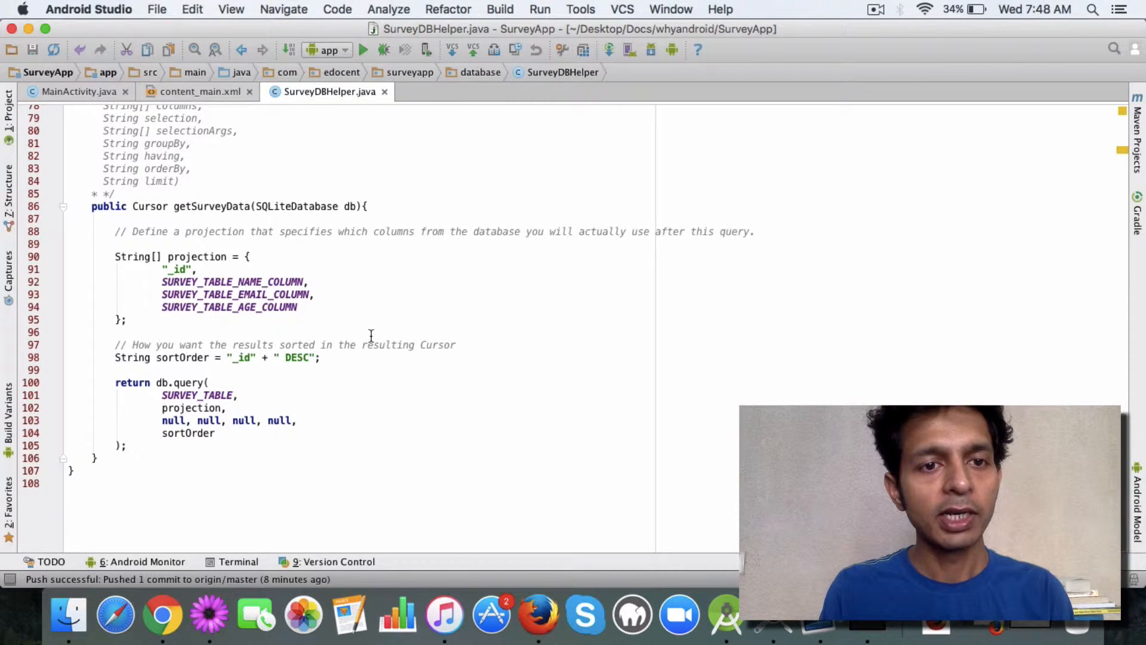
pyautogui.click(210, 206)
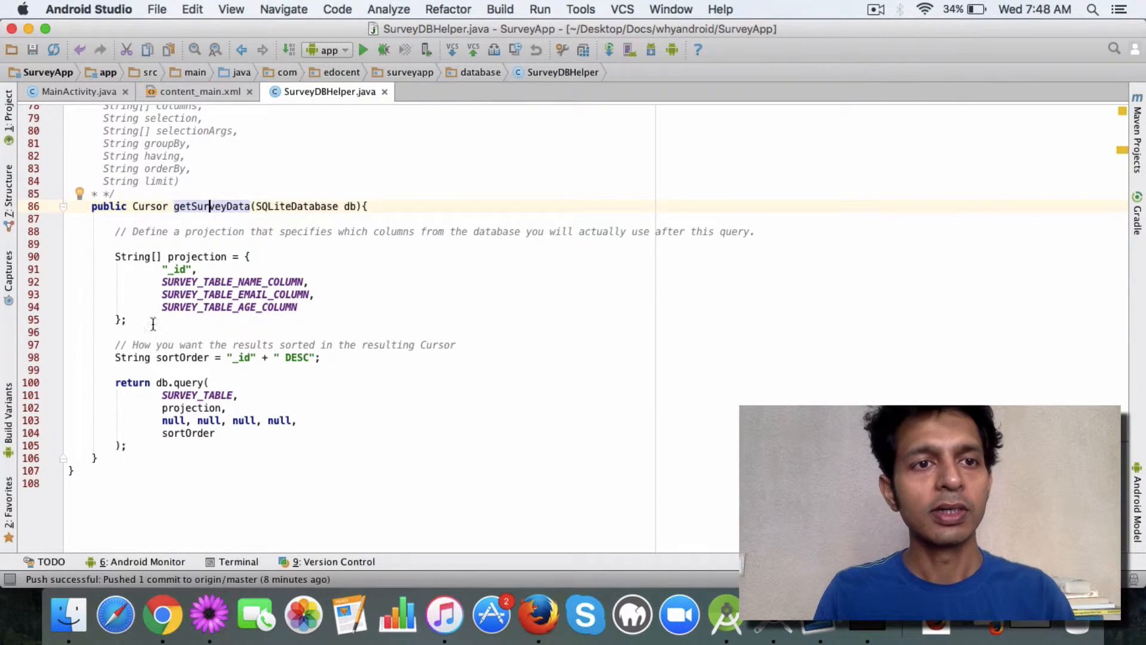
# Switch to MainActivity.java where getSurveyData's cursor is moved to its first row.
pyautogui.click(73, 92)
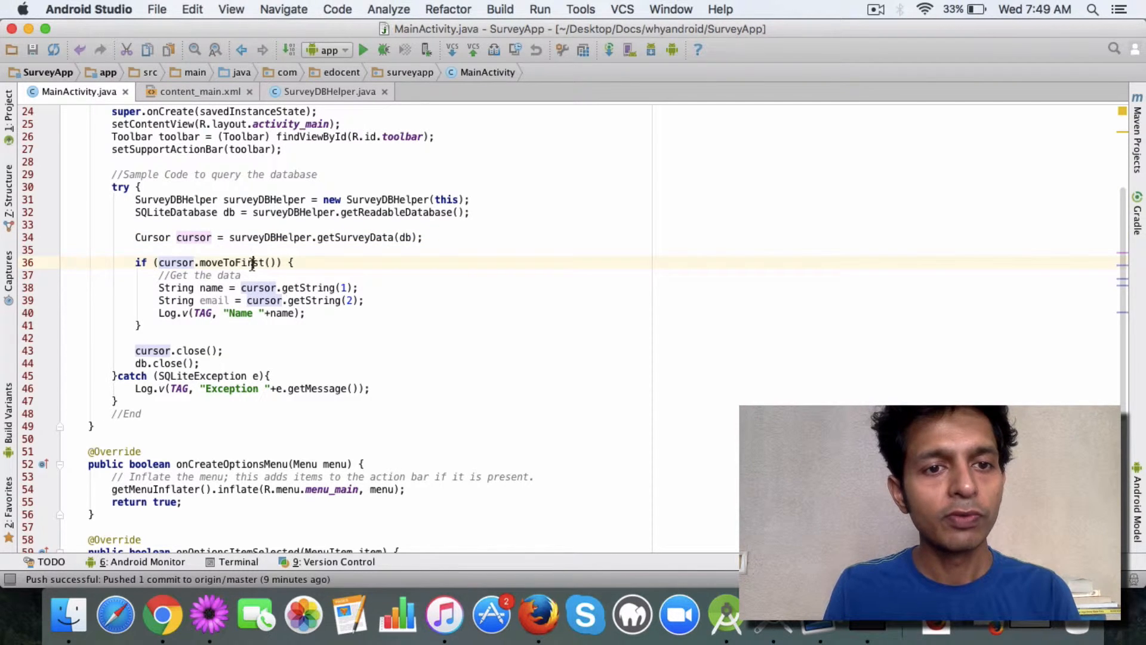
# Highlight moveToFirst and the getString(1) column index, then view SurveyDBHelper's projection.
pyautogui.doubleClick(233, 263)
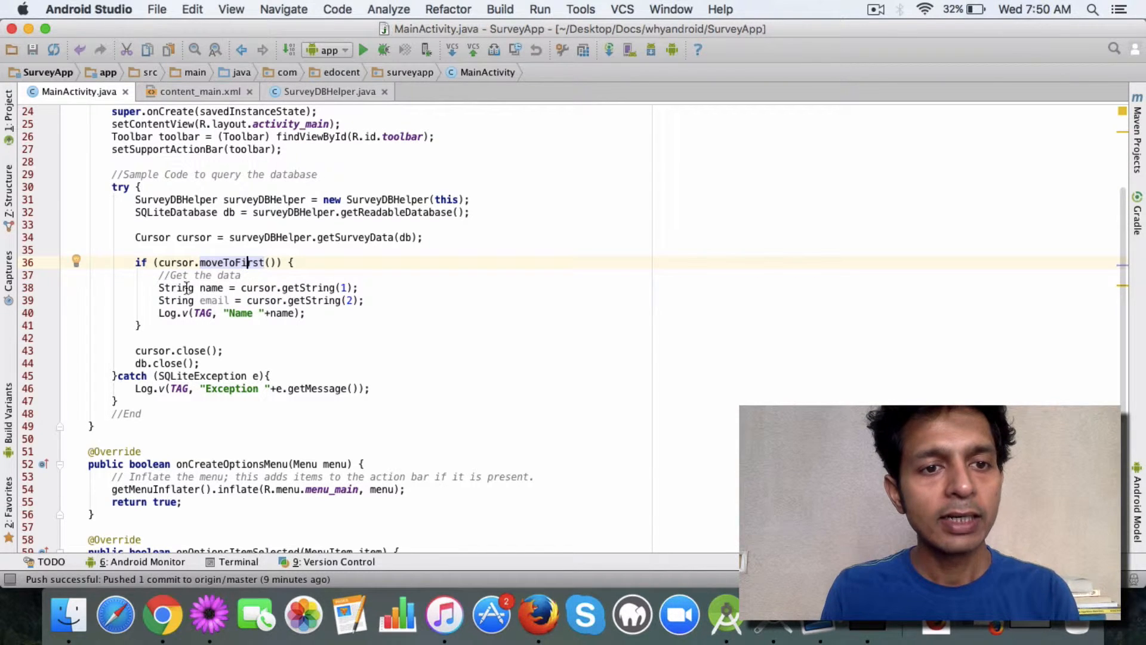
pyautogui.doubleClick(211, 288)
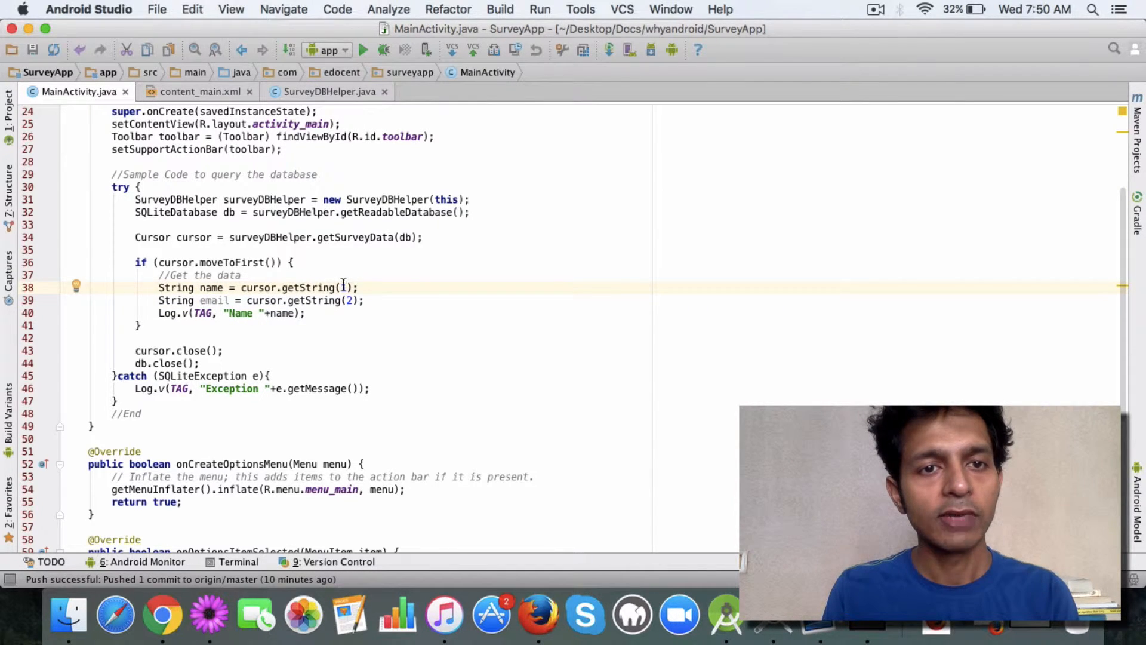
pyautogui.click(326, 92)
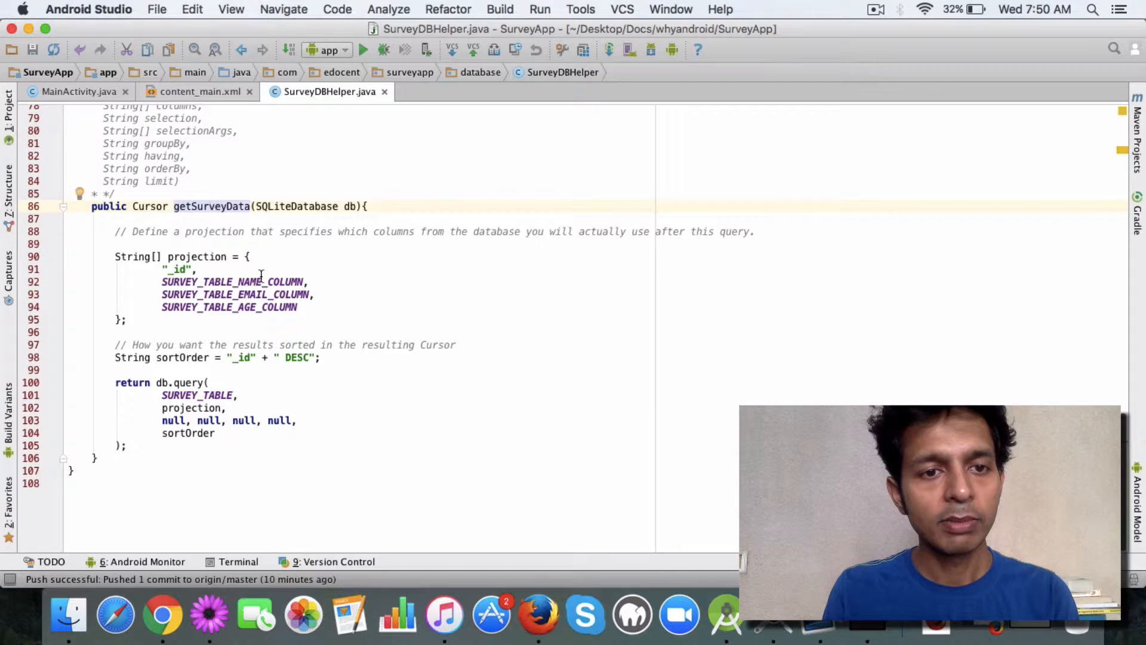
# Select the name column constant in the getSurveyData projection.
pyautogui.doubleClick(233, 281)
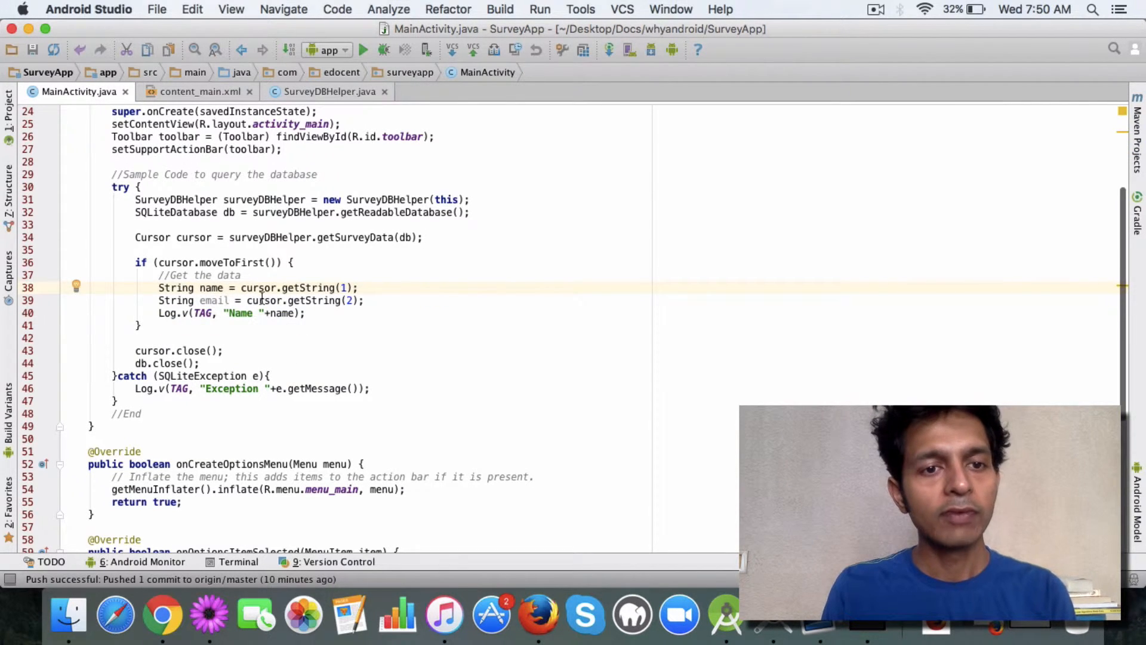
pyautogui.moveTo(212, 300)
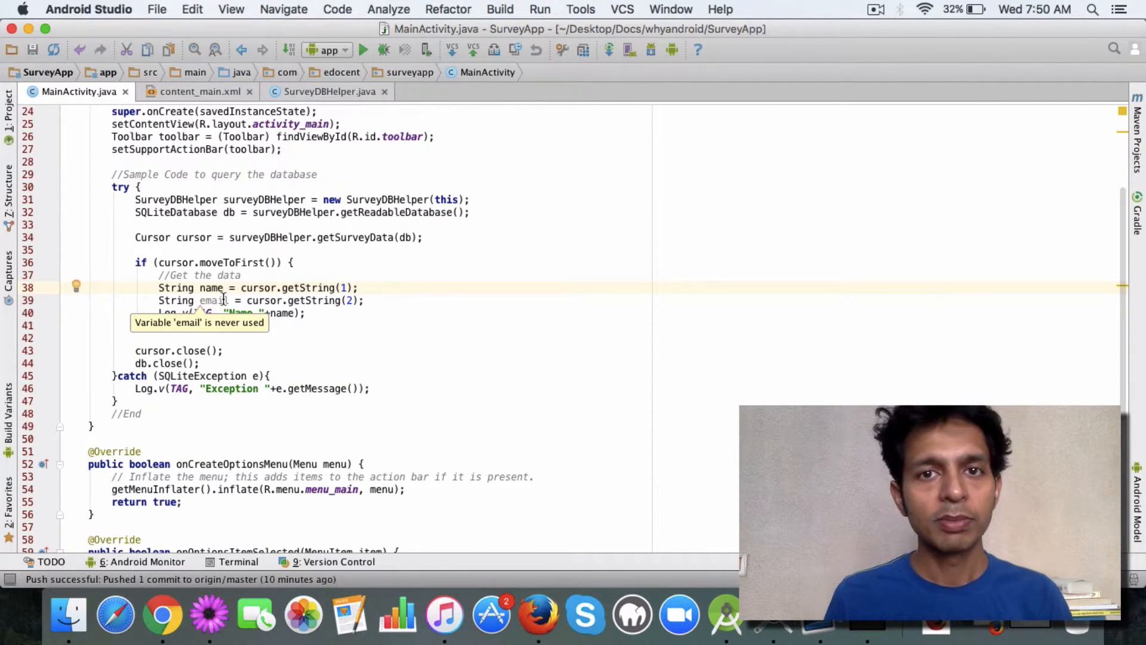